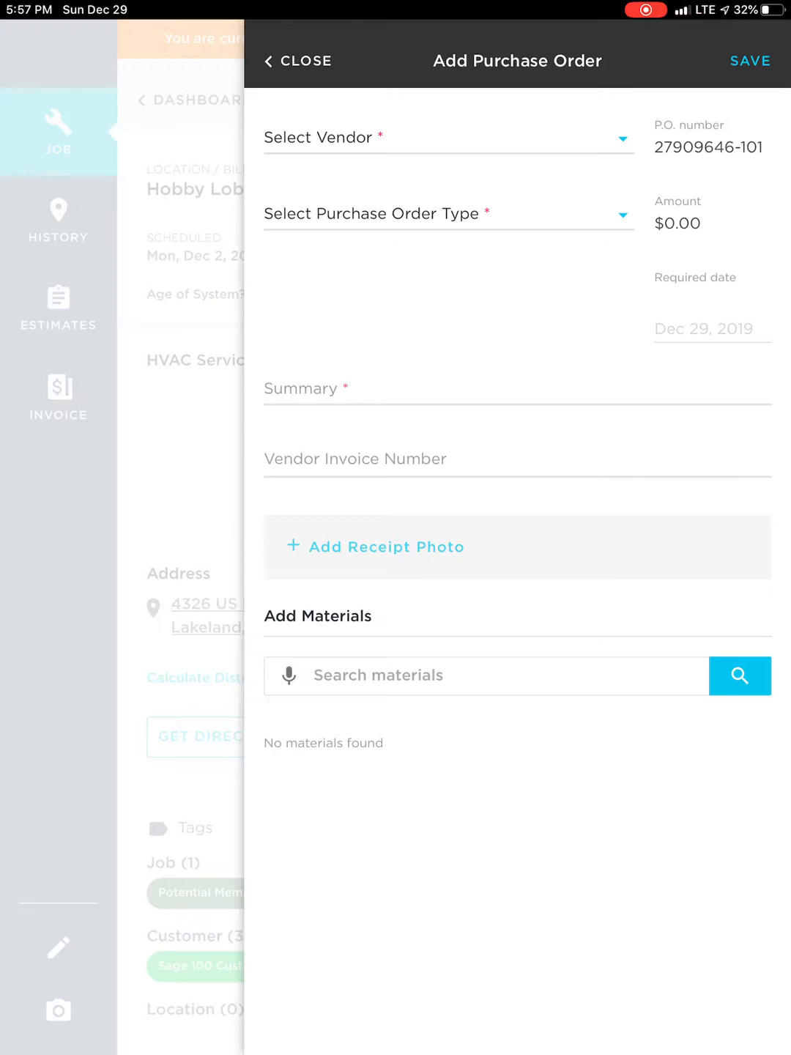
Choose Carrier Enterprises as vendor and Supply House Run as purchase order type
left_click(447, 139)
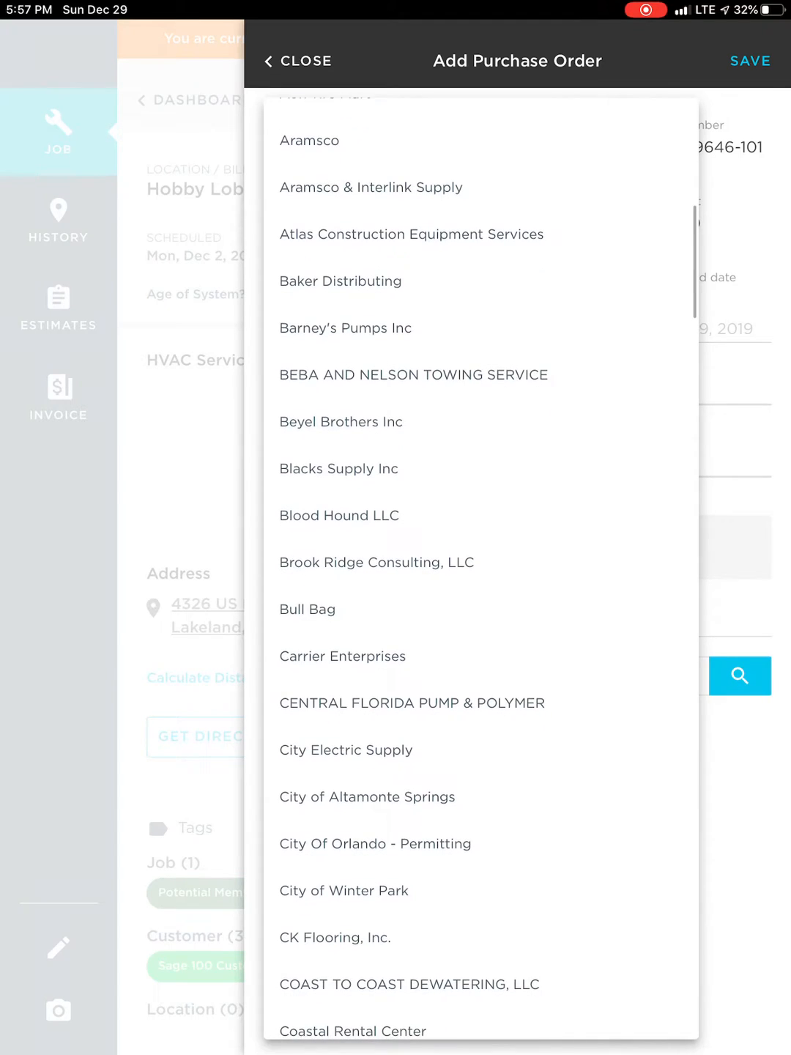
scroll("up", 3)
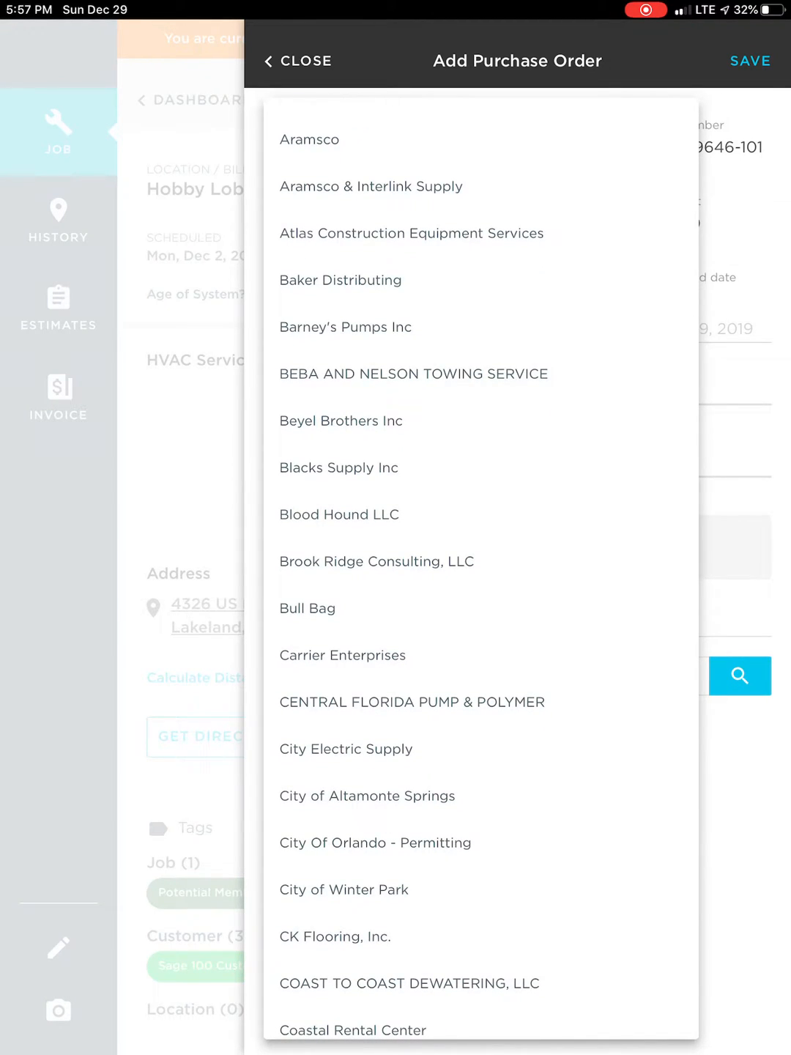
left_click(343, 656)
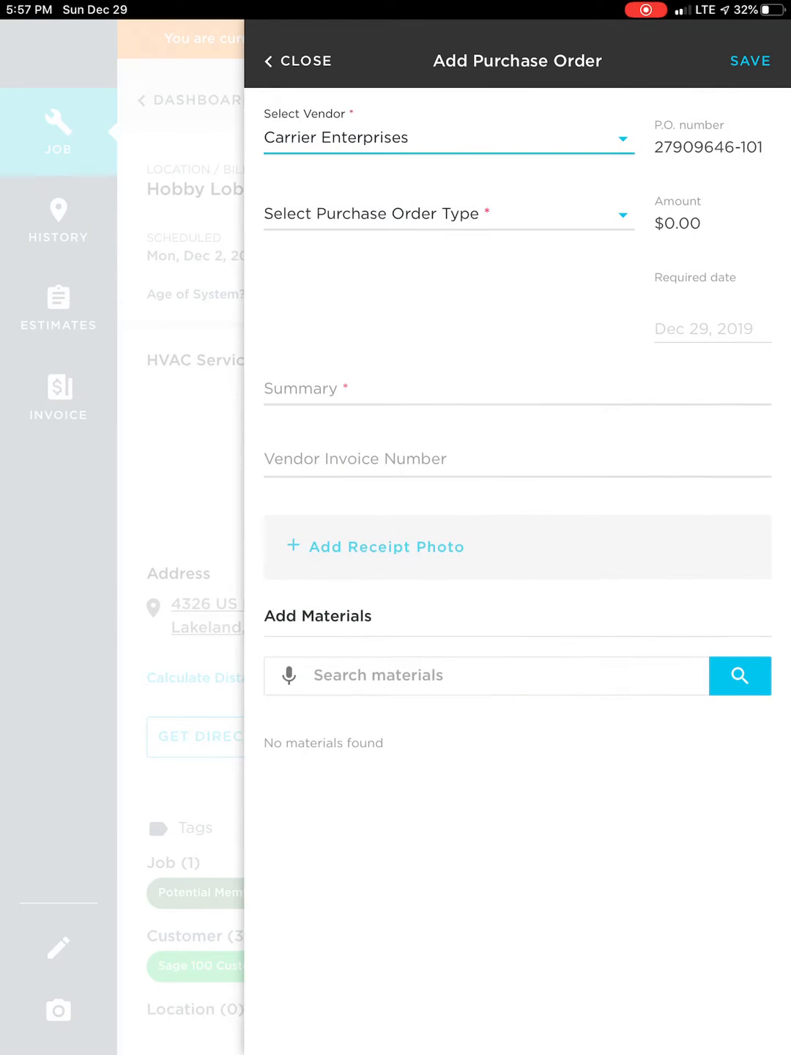
left_click(448, 214)
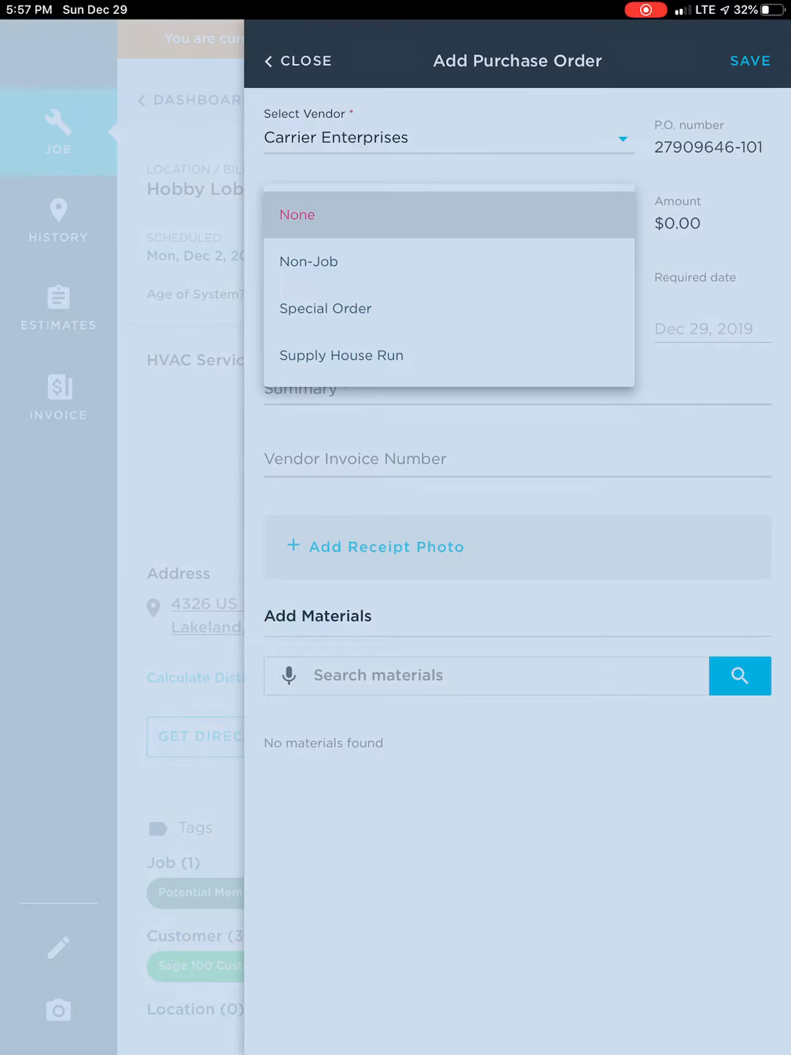
left_click(341, 355)
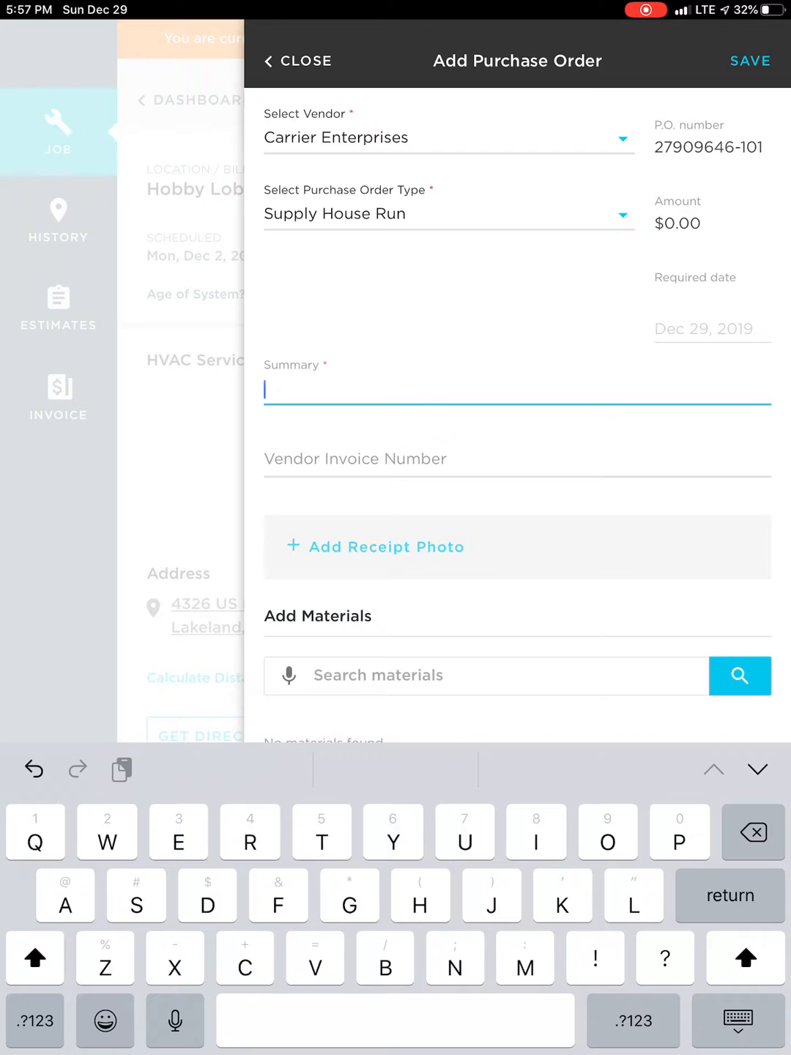
Enter summary 'Blower Motor' and vendor invoice number '6349 0004'
type("Blower")
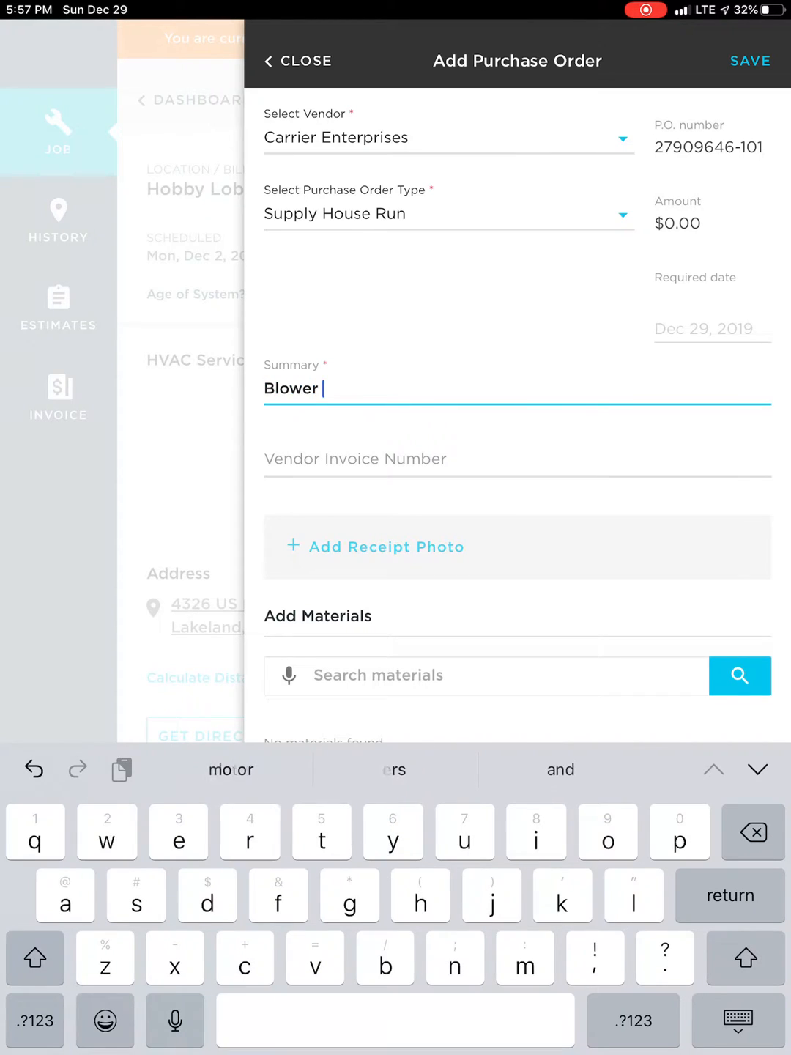
type("Motor")
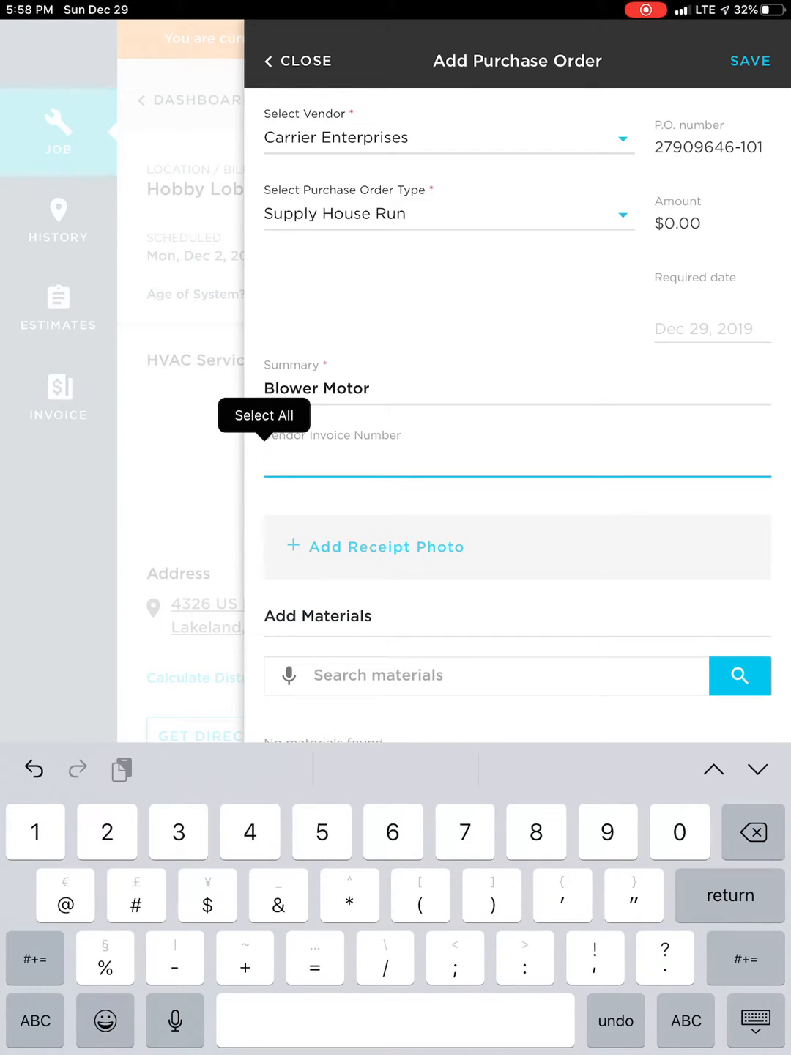
type("6349")
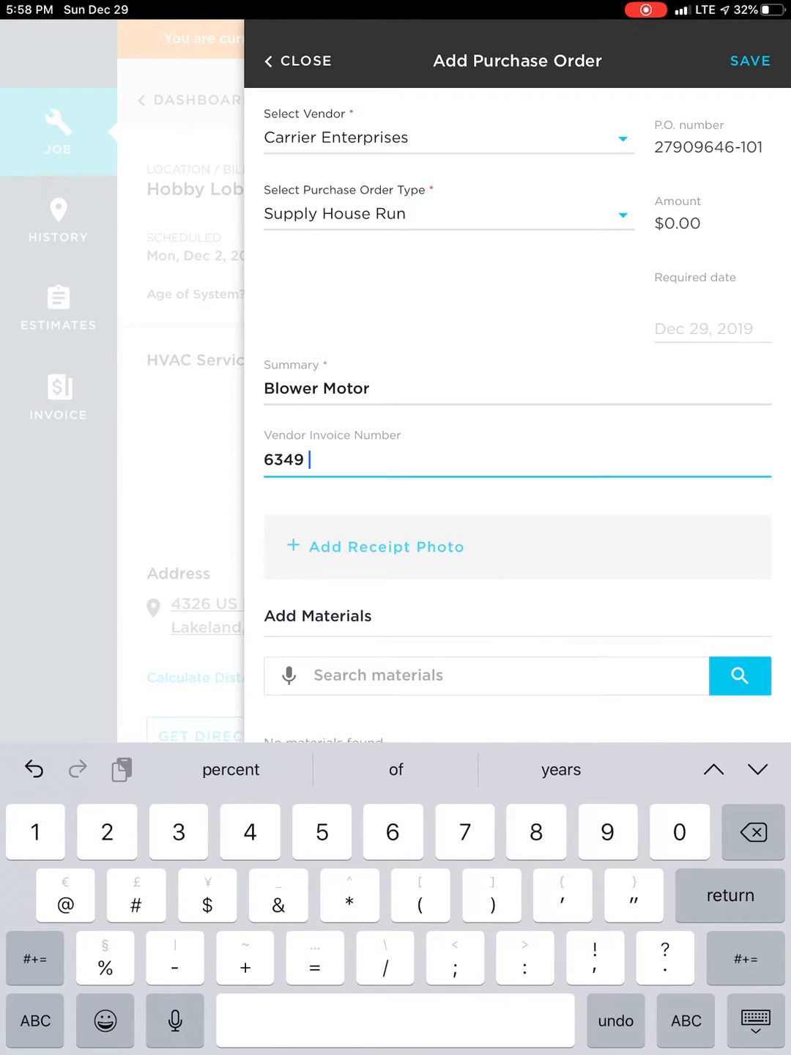
type("000")
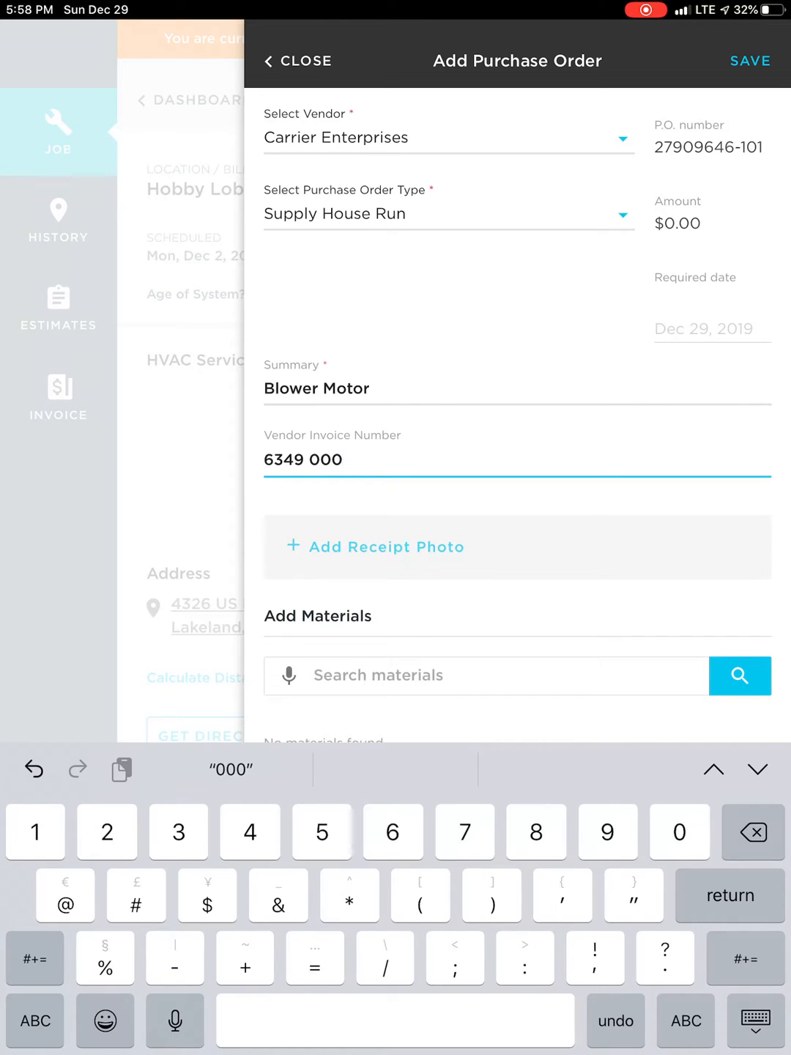
type("4")
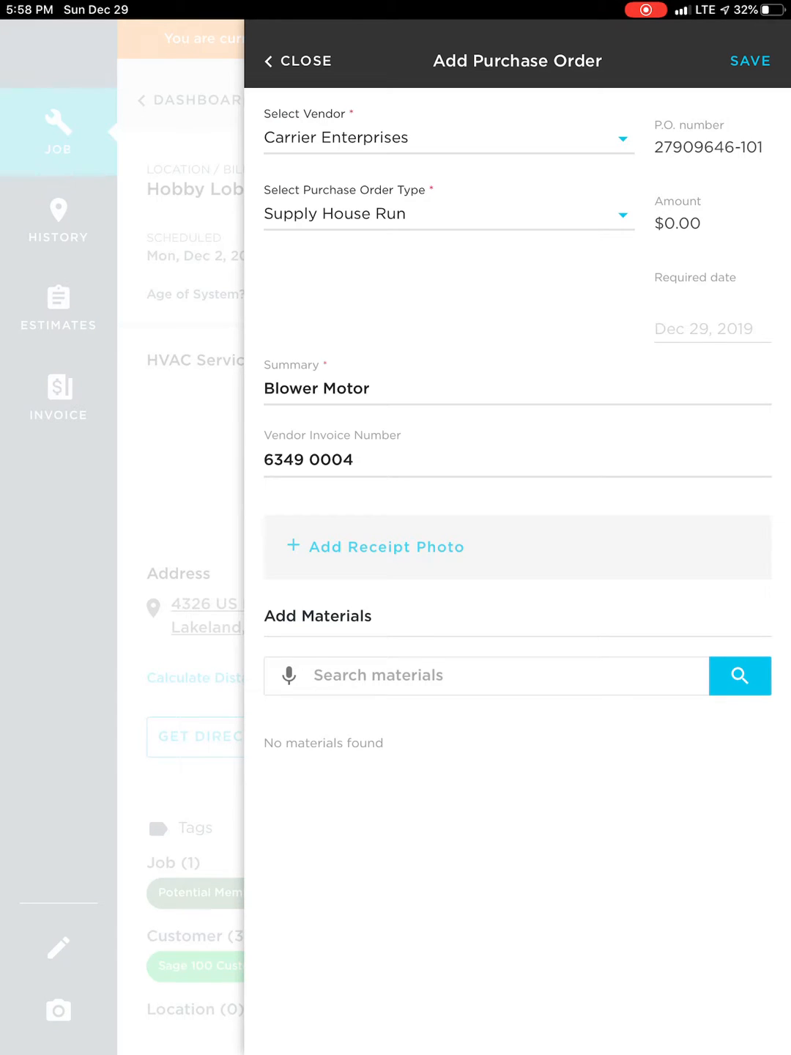
Search materials for 'Blower' and add the $124.12 FDL6001 BLOWER MOTOR MULTI-H
left_click(486, 675)
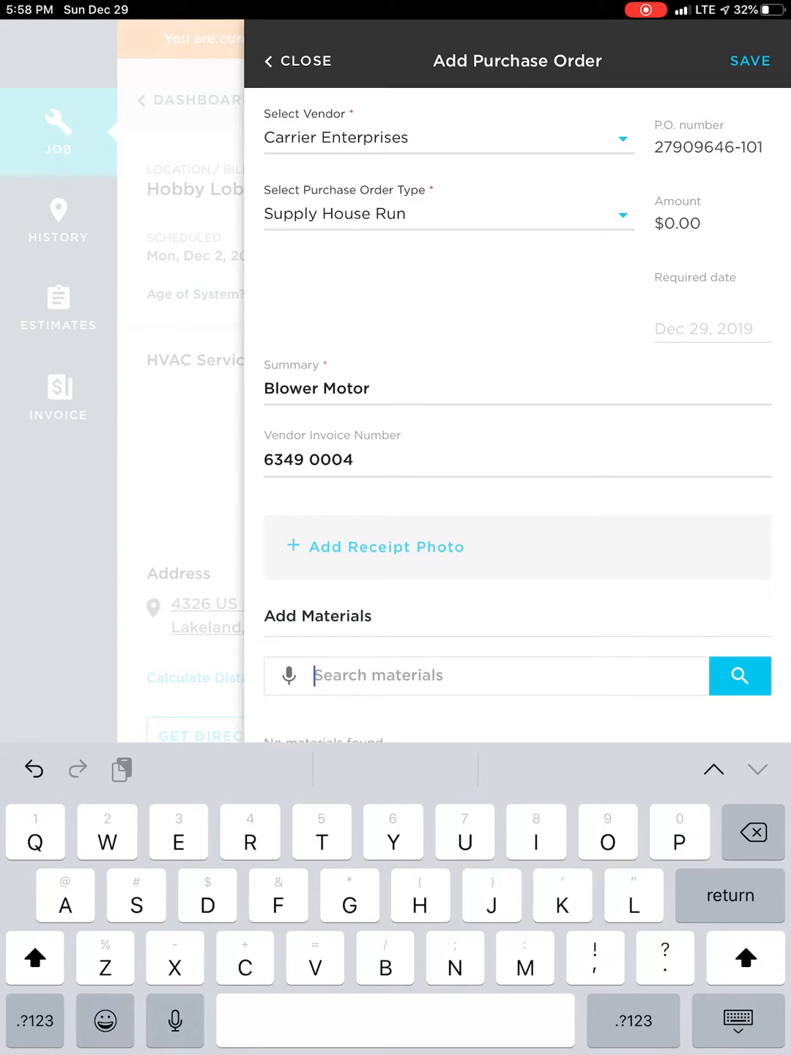
type("Blower")
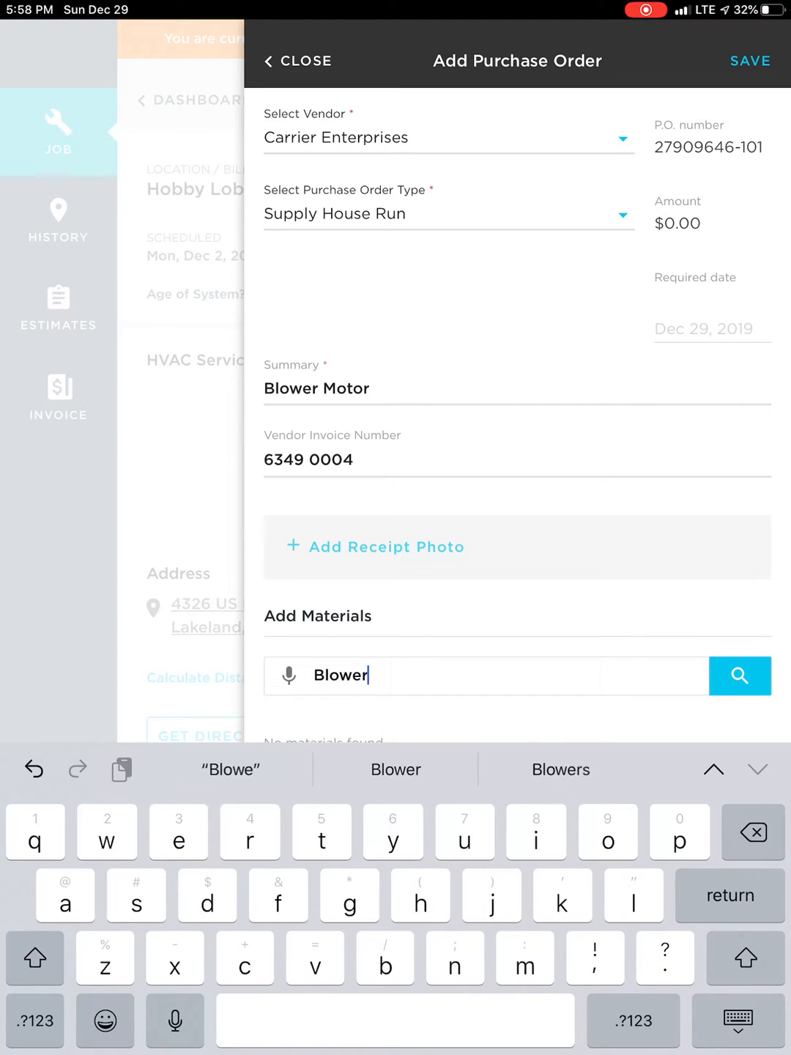
left_click(739, 676)
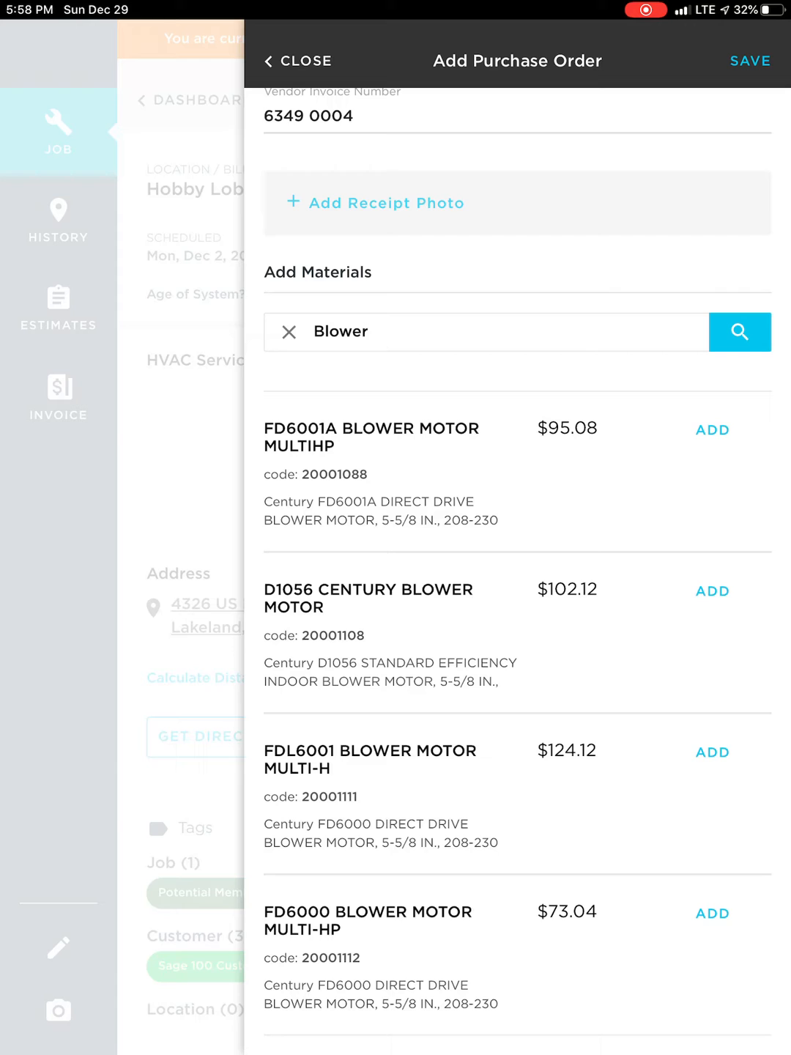
left_click(711, 753)
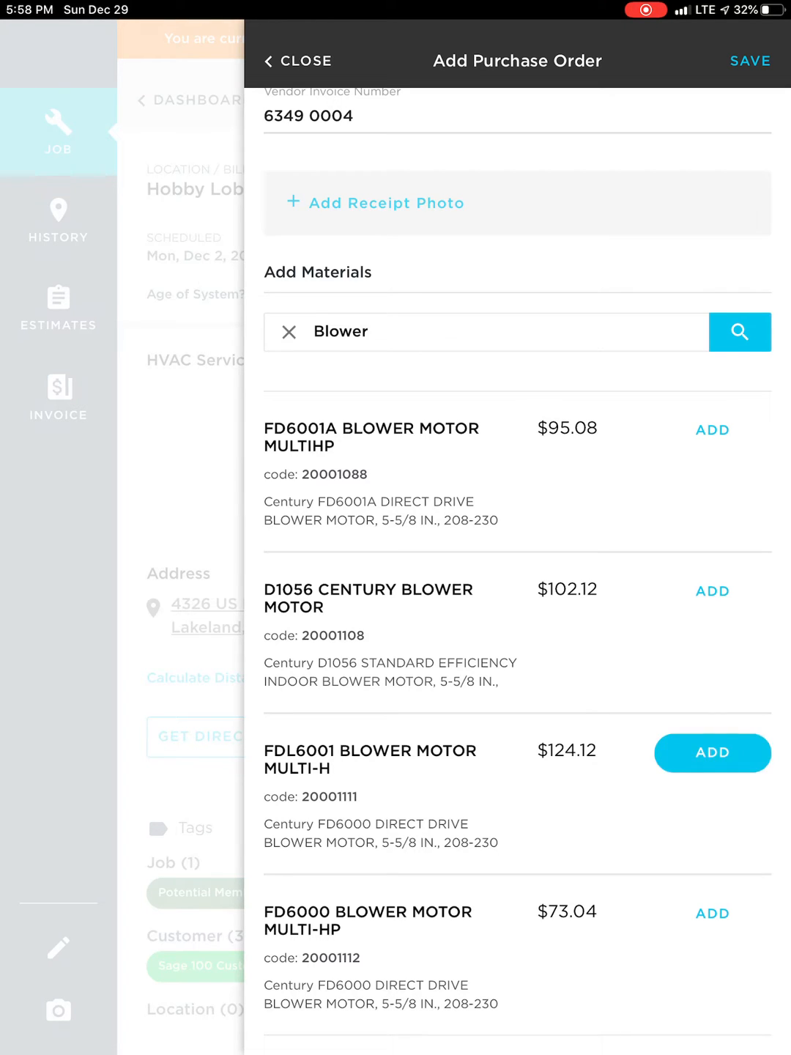
left_click(712, 753)
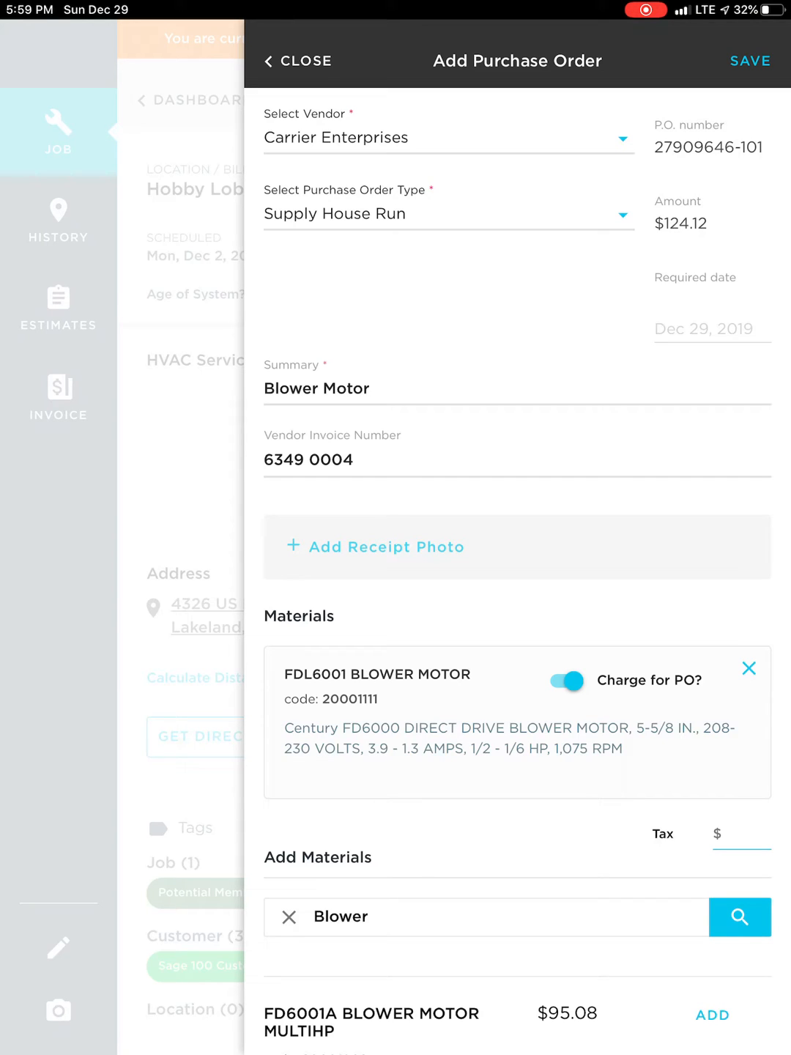
Attach the receipt image via Add Receipt Photo and scroll to review the order
left_click(375, 547)
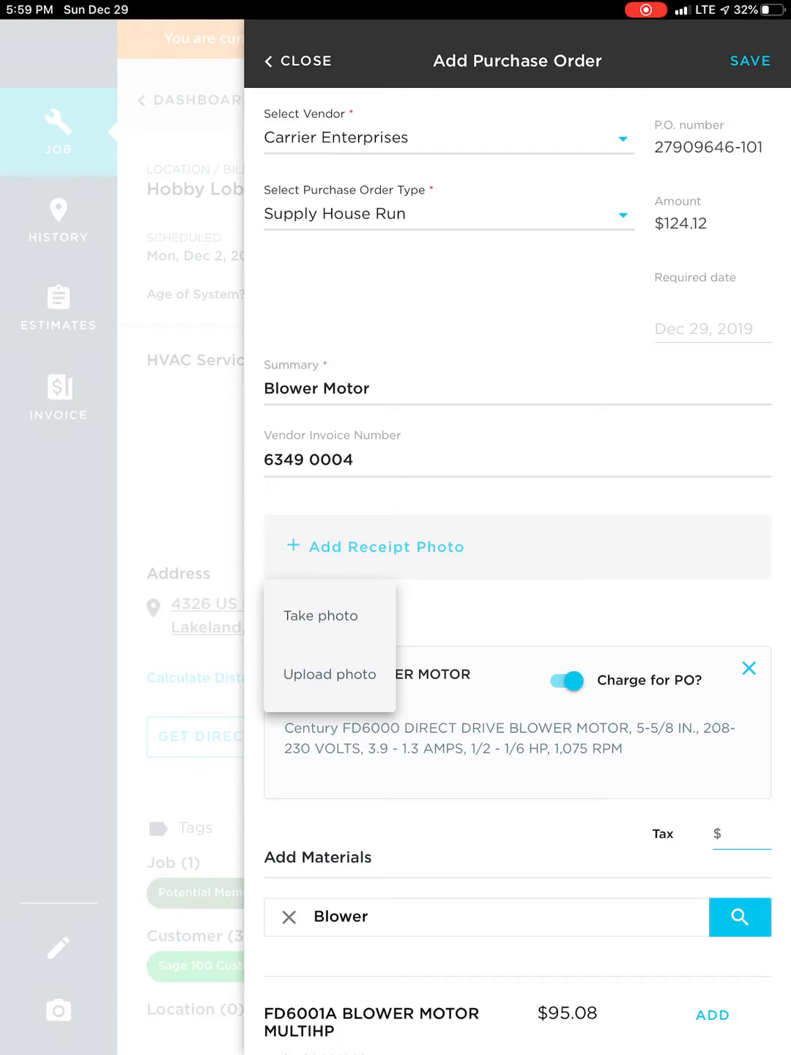
left_click(329, 674)
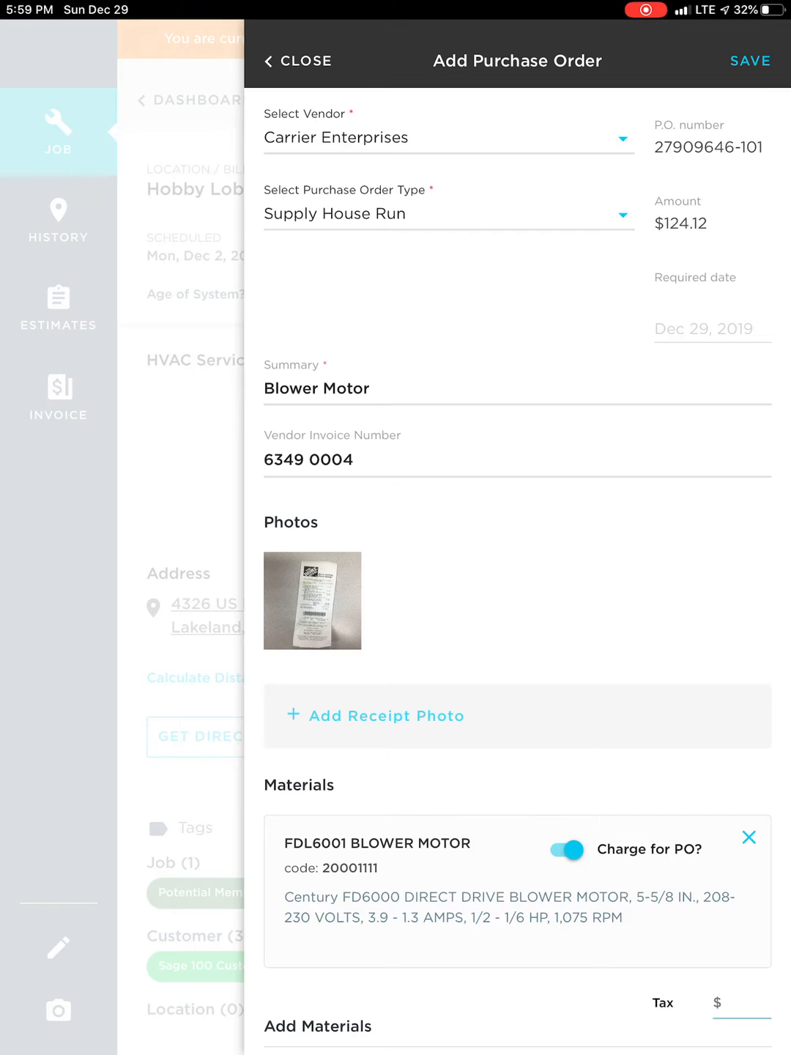
scroll("down", 3)
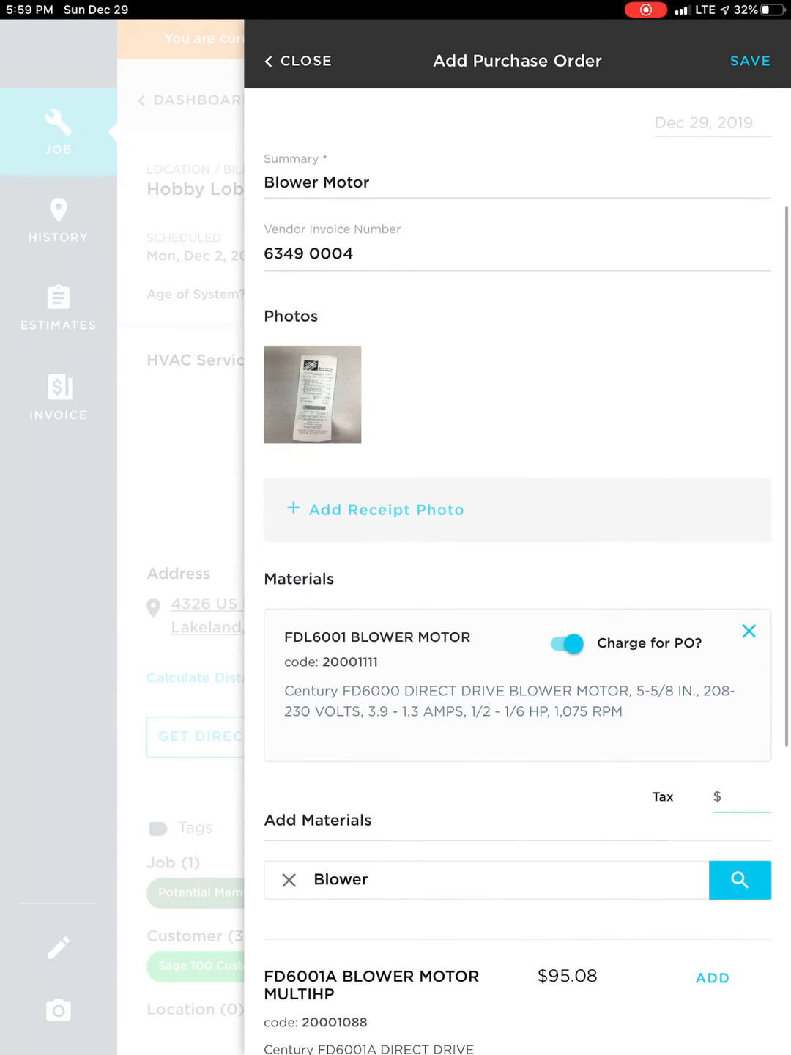
scroll("down", 3)
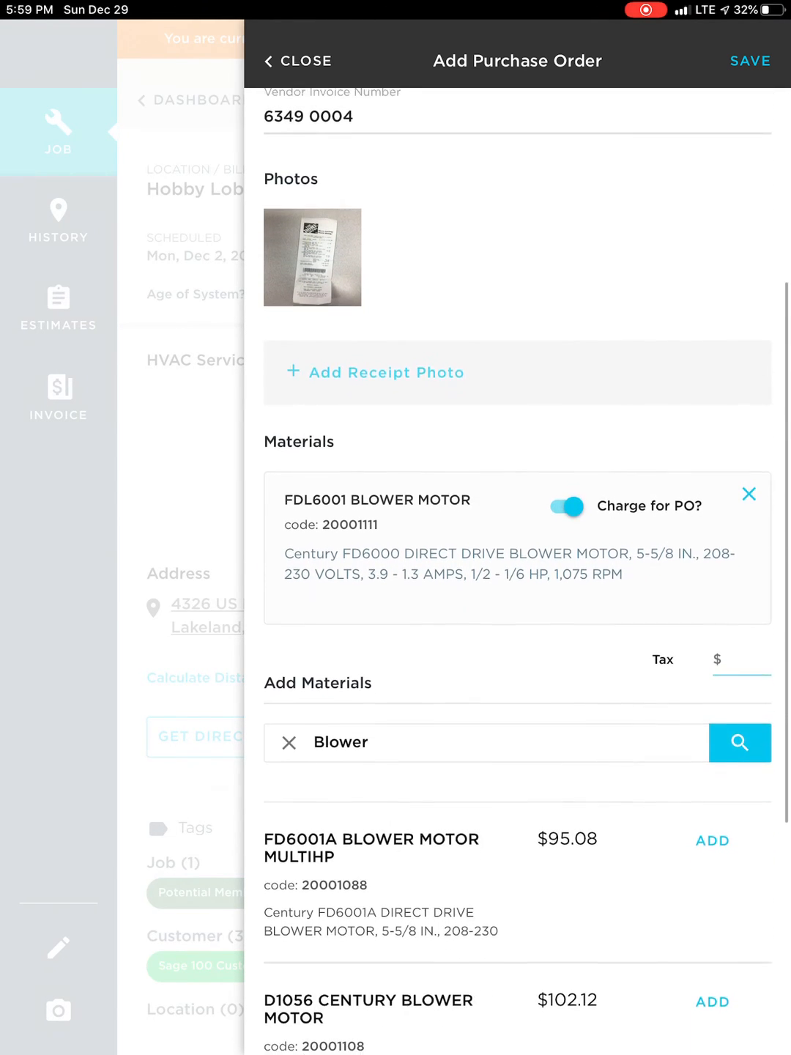
scroll("up", 3)
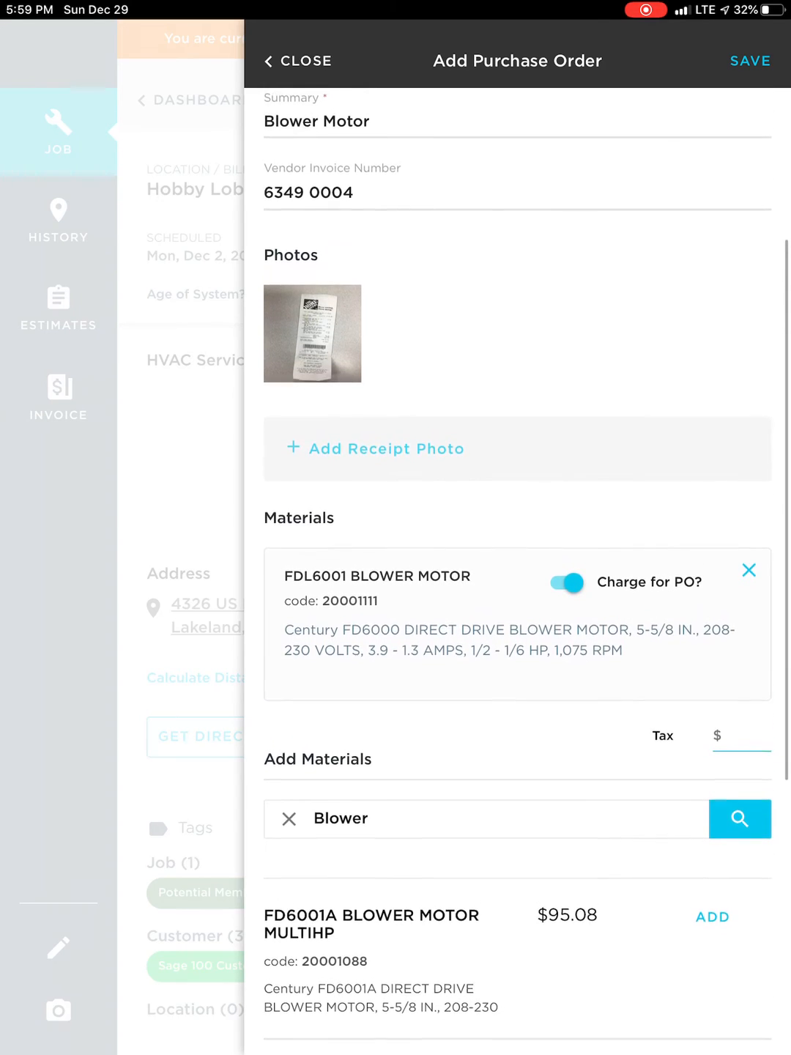
scroll("up", 3)
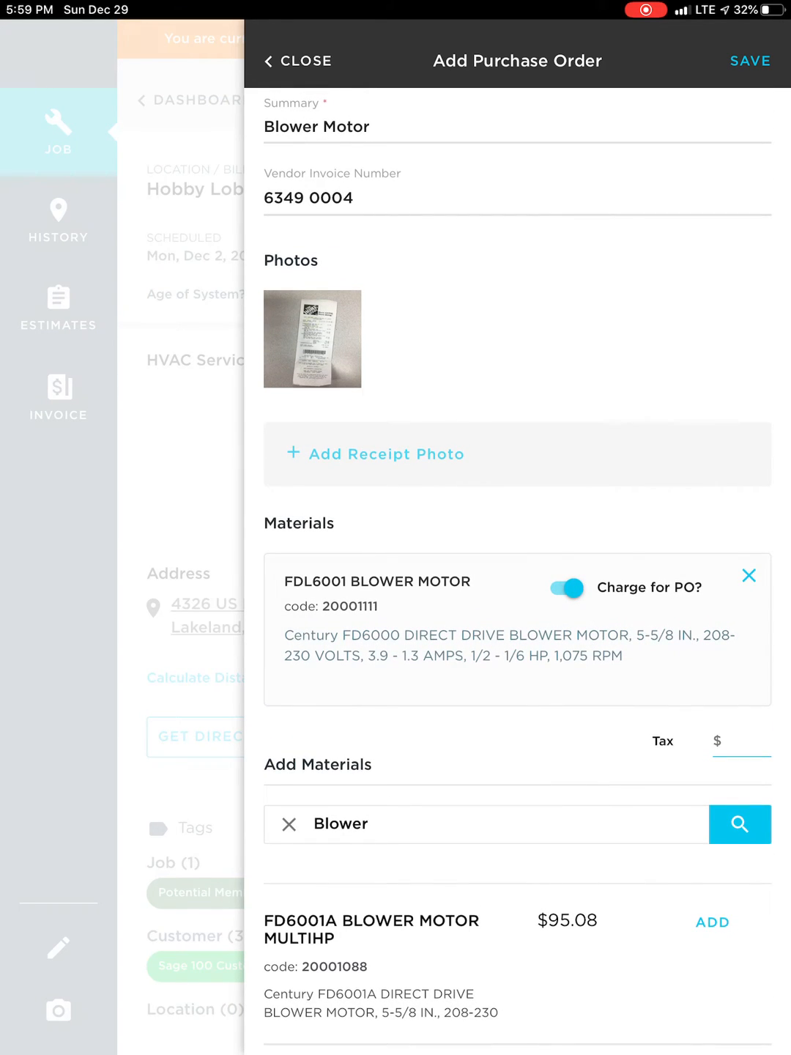
Save the order, then confirm the job lists the $124.12 Blower Motor purchase order
left_click(748, 61)
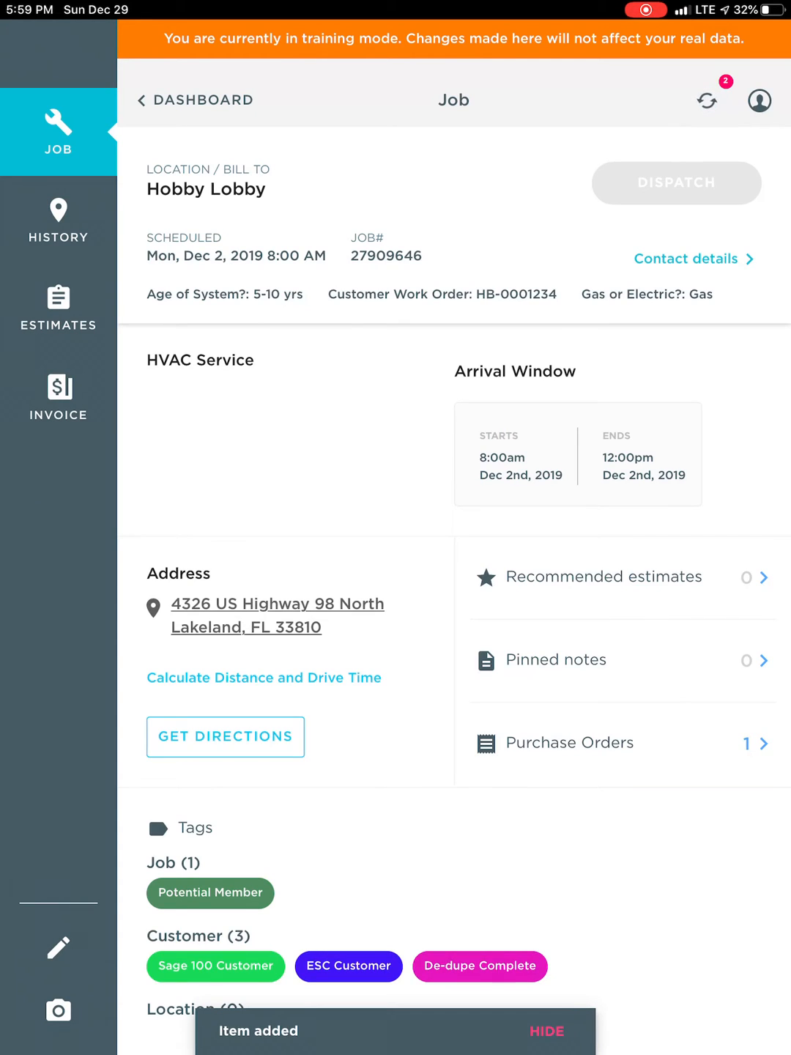
left_click(546, 1032)
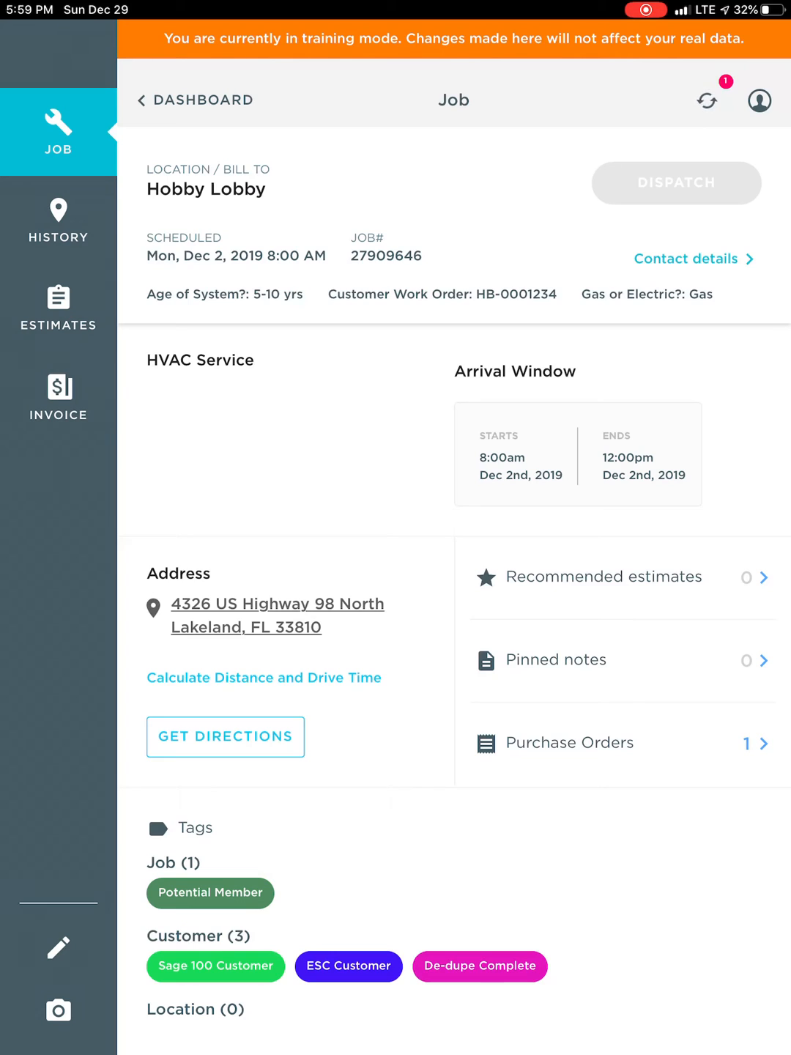
left_click(623, 743)
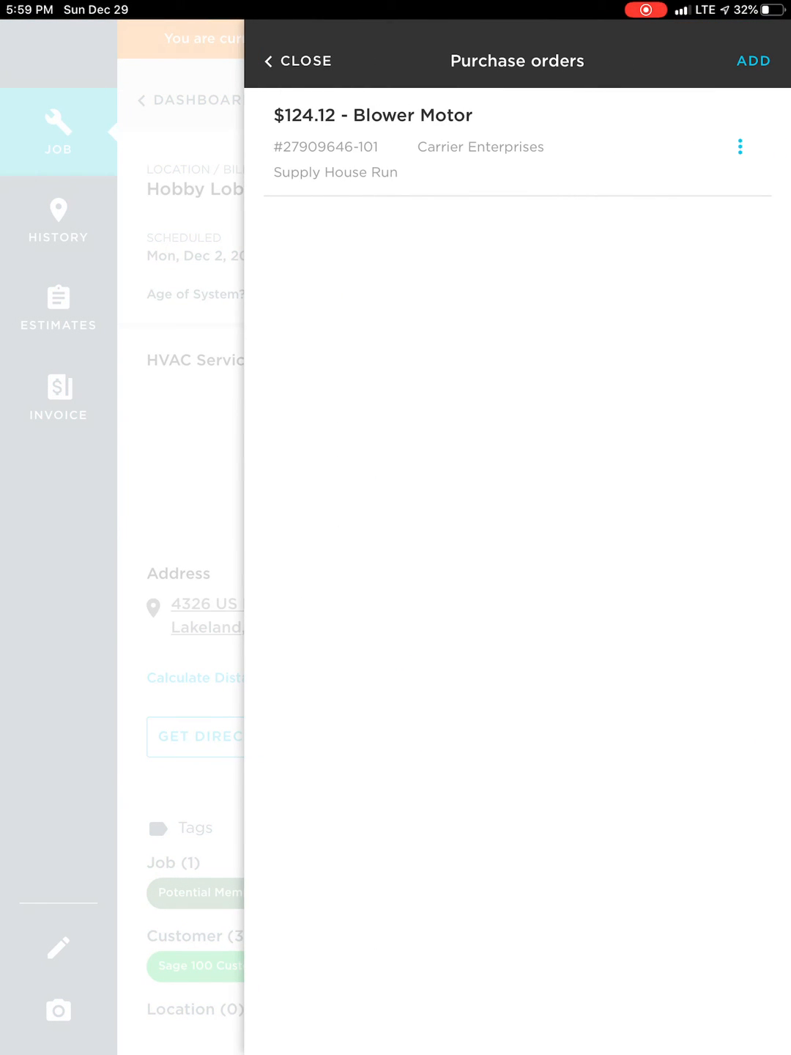
left_click(297, 61)
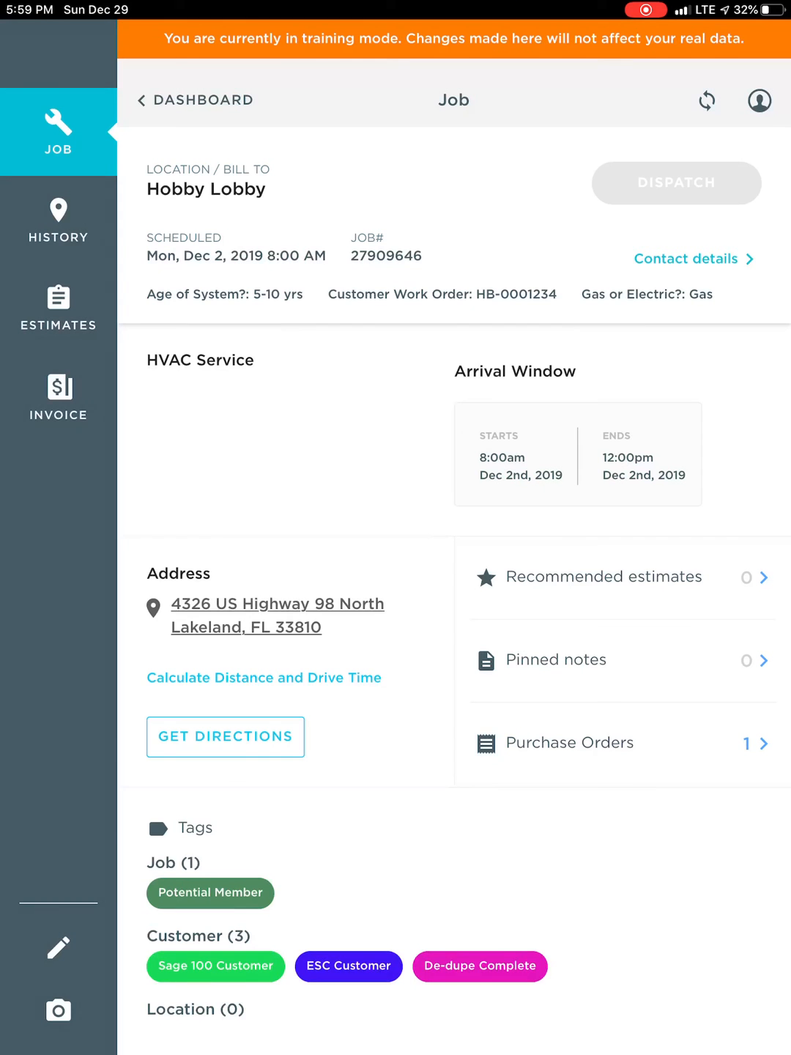